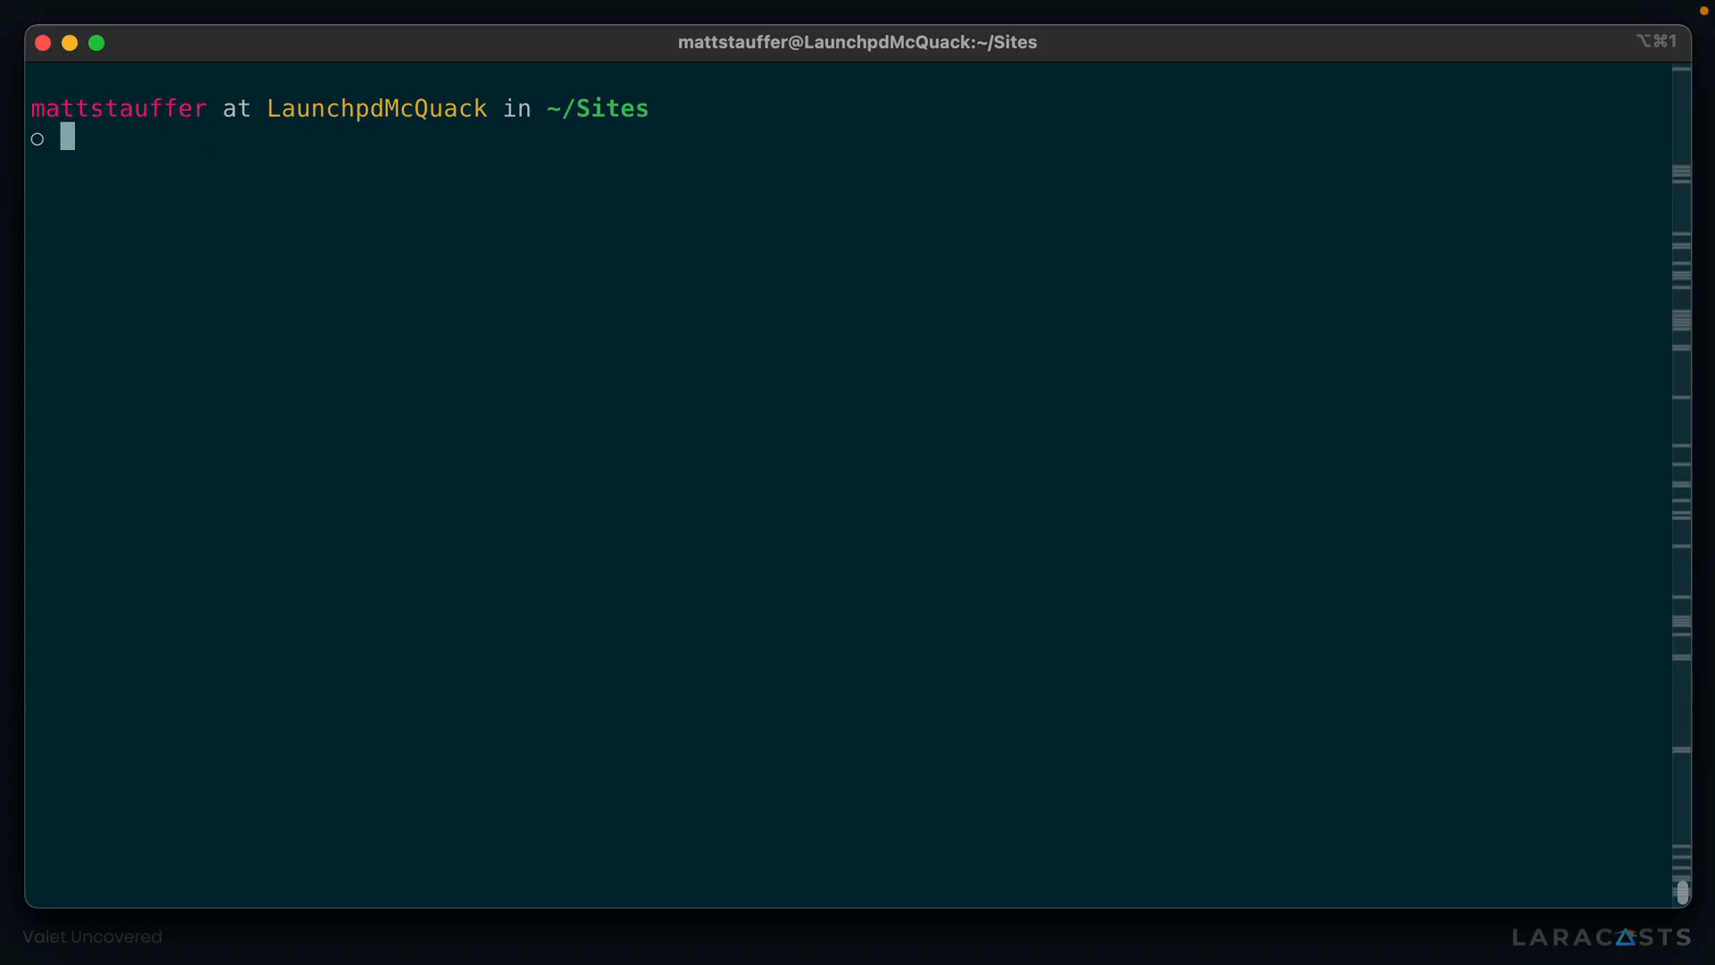
Step: Locate the valet binary with 'which valet', returning /usr/local/bin/valet
{"action": "type", "text": "which va"}
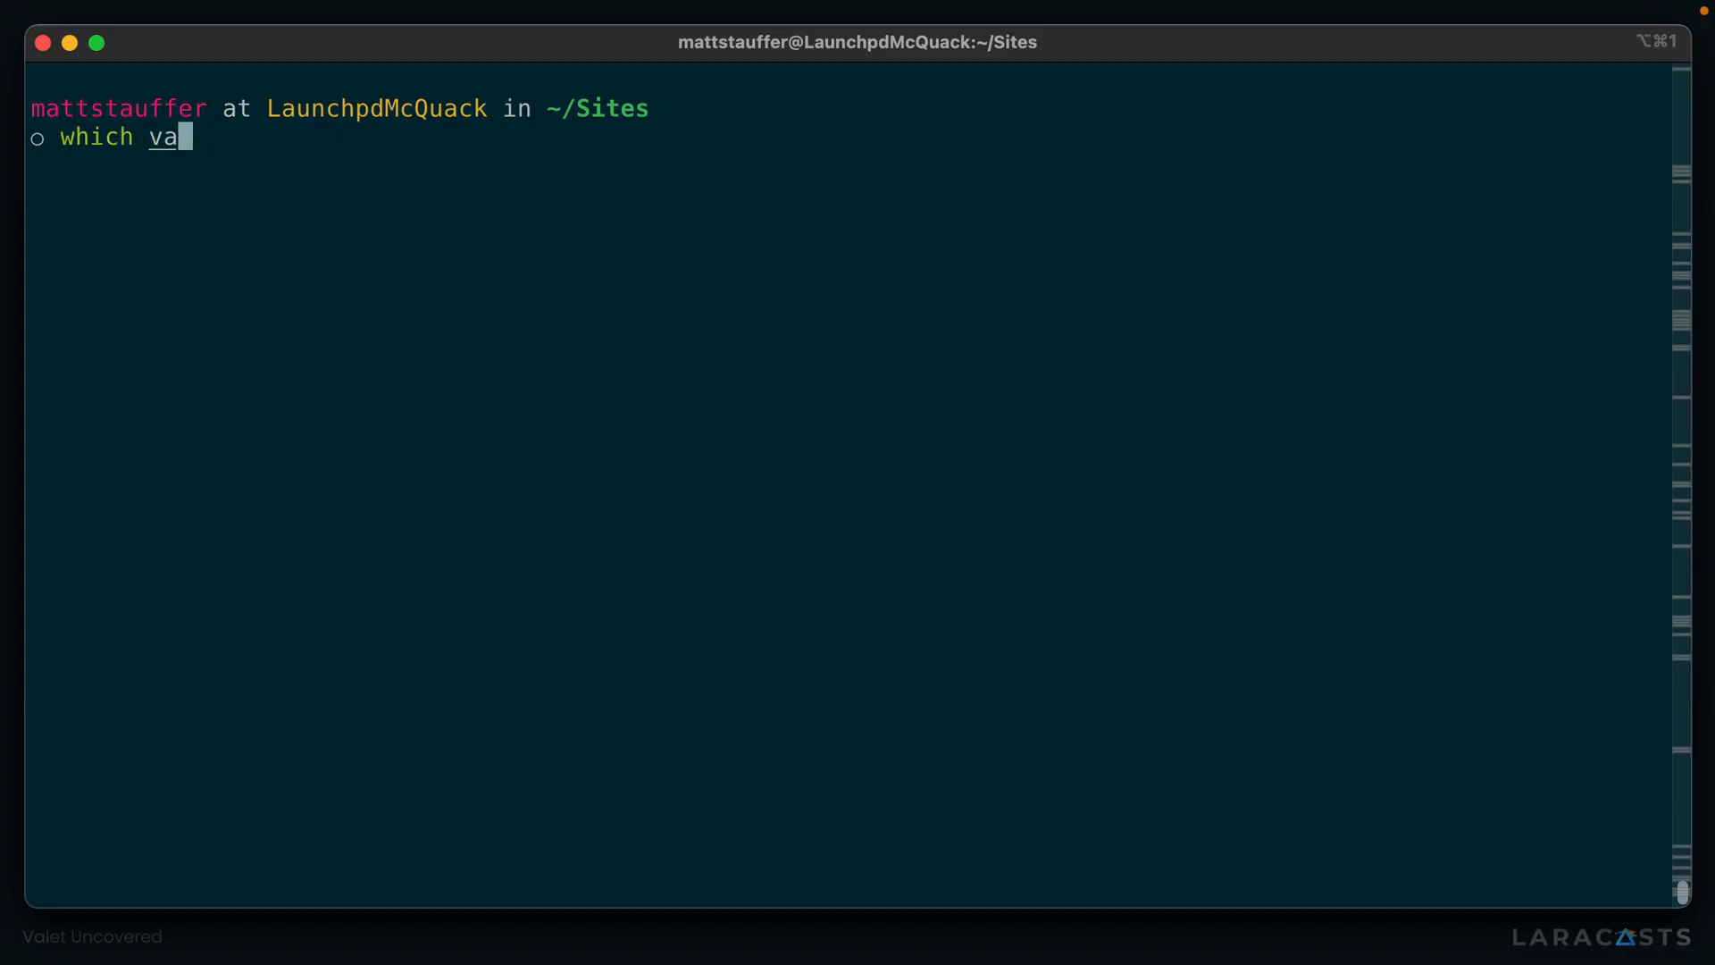
{"action": "key", "text": "Enter"}
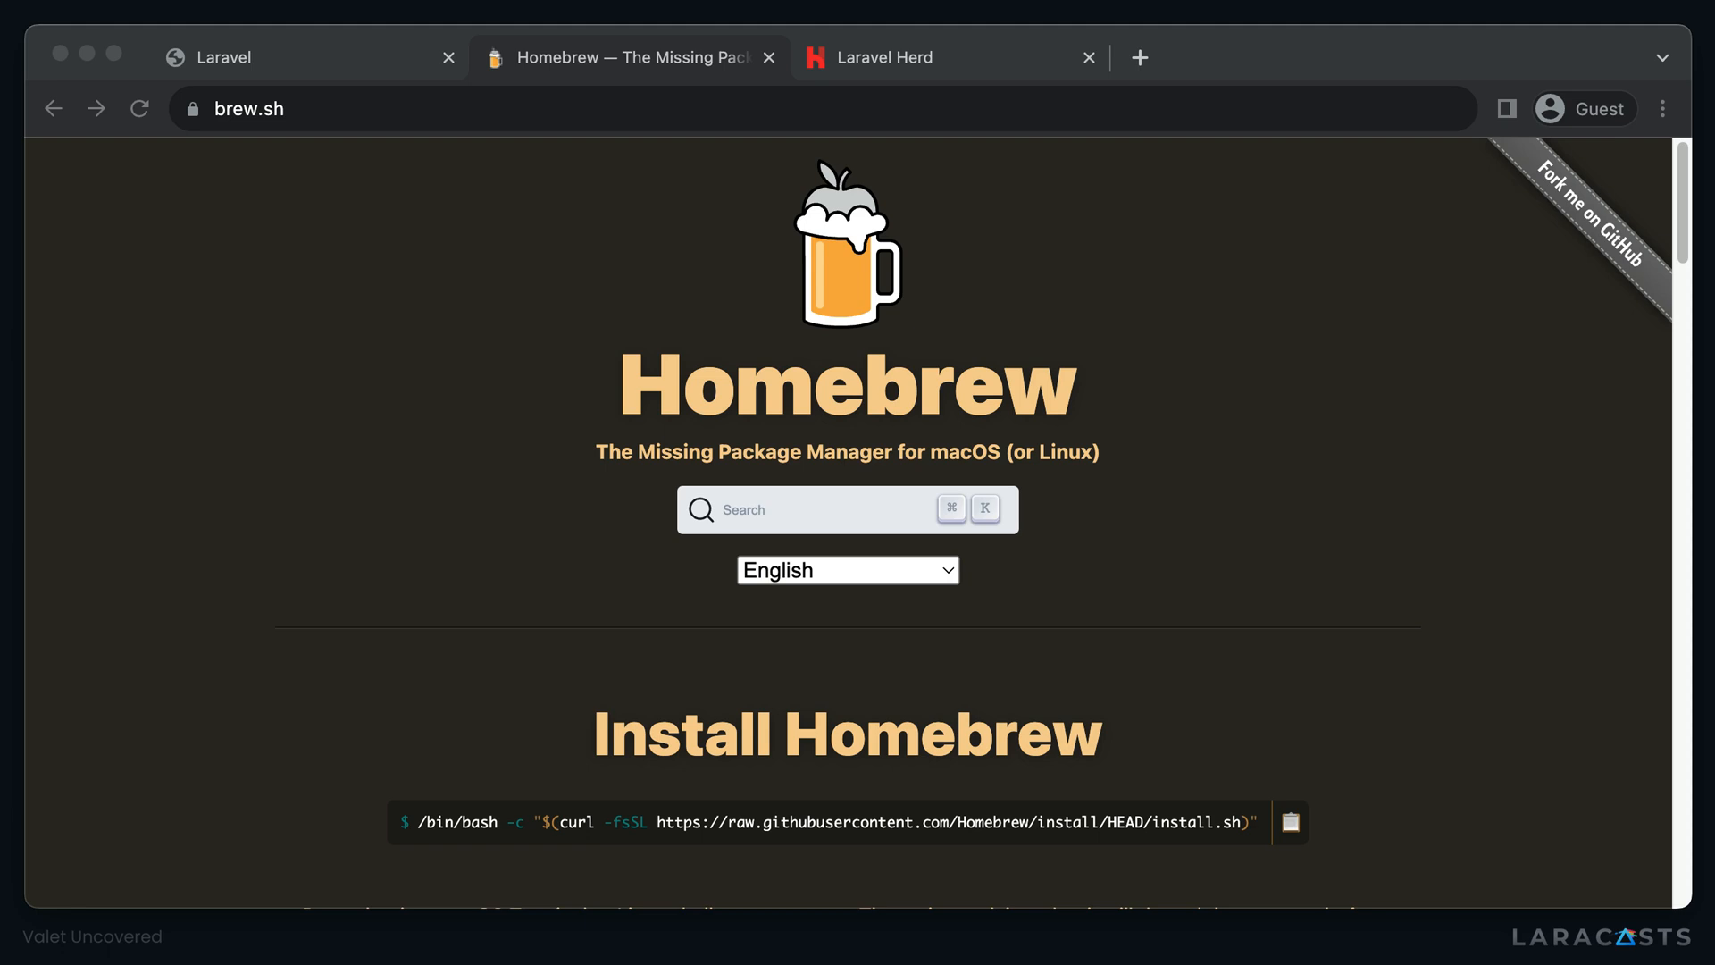
{"action": "left_click", "coordinate": [920, 58]}
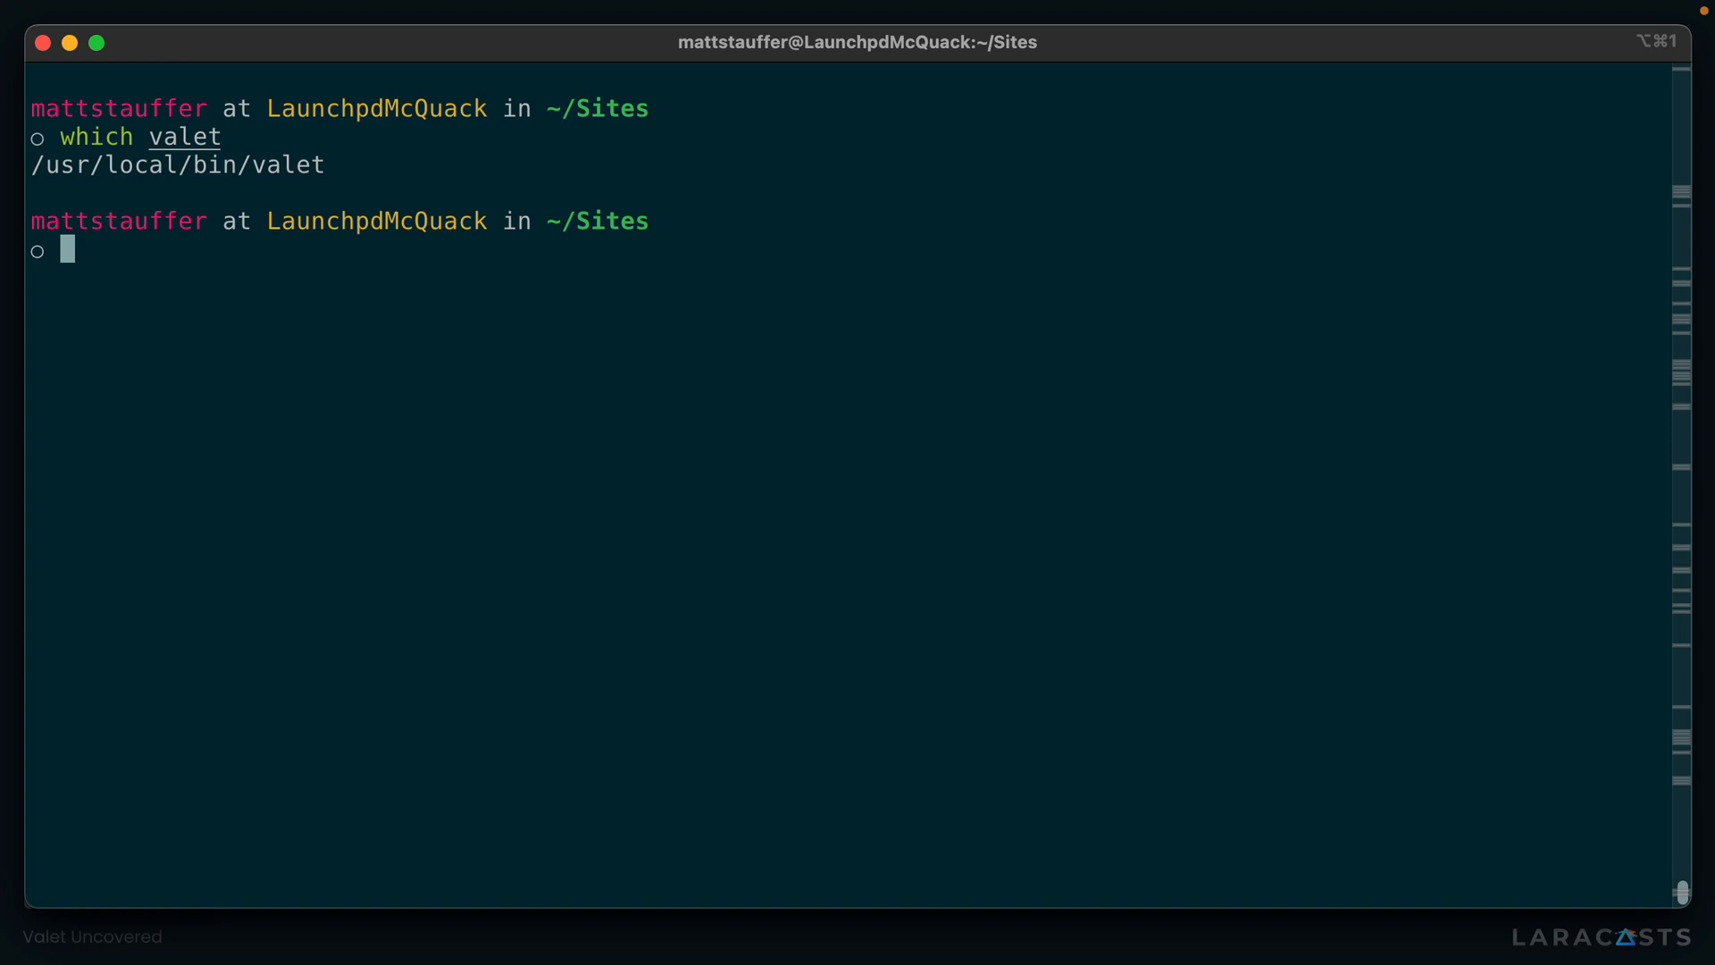
Step: Create the Laravel app flowga, enter ~/Sites/flowga and list its contents with ls -al
{"action": "type", "text": "laravel n"}
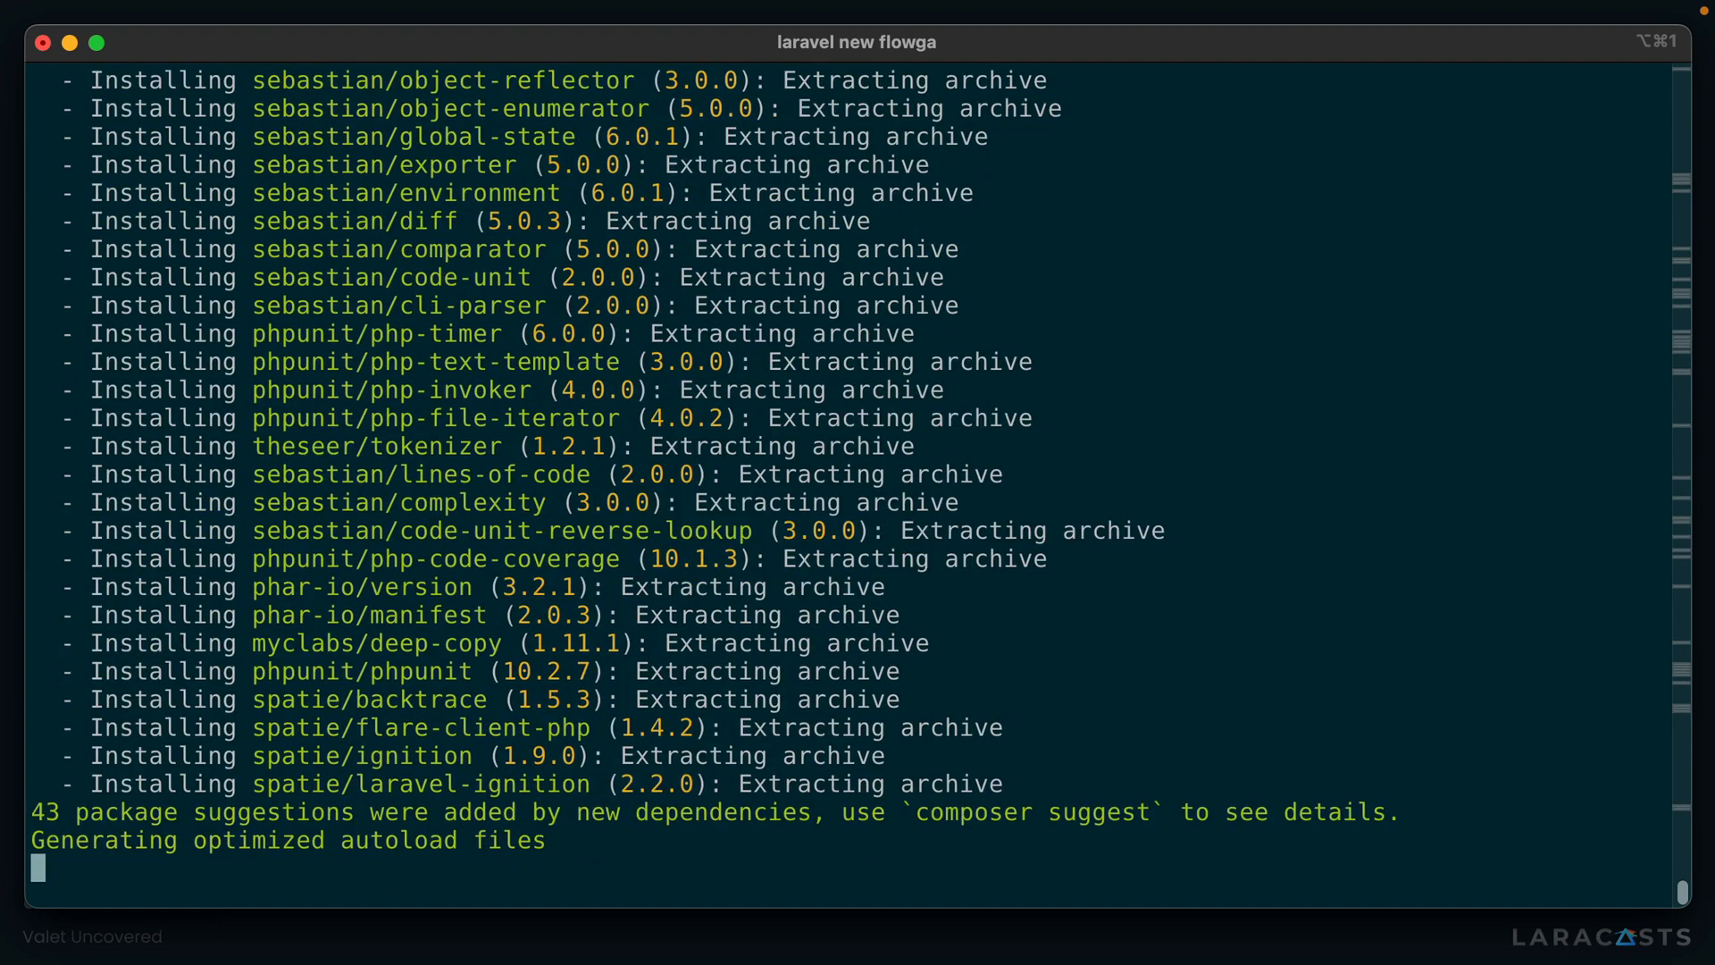
{"action": "type", "text": "cd flowga"}
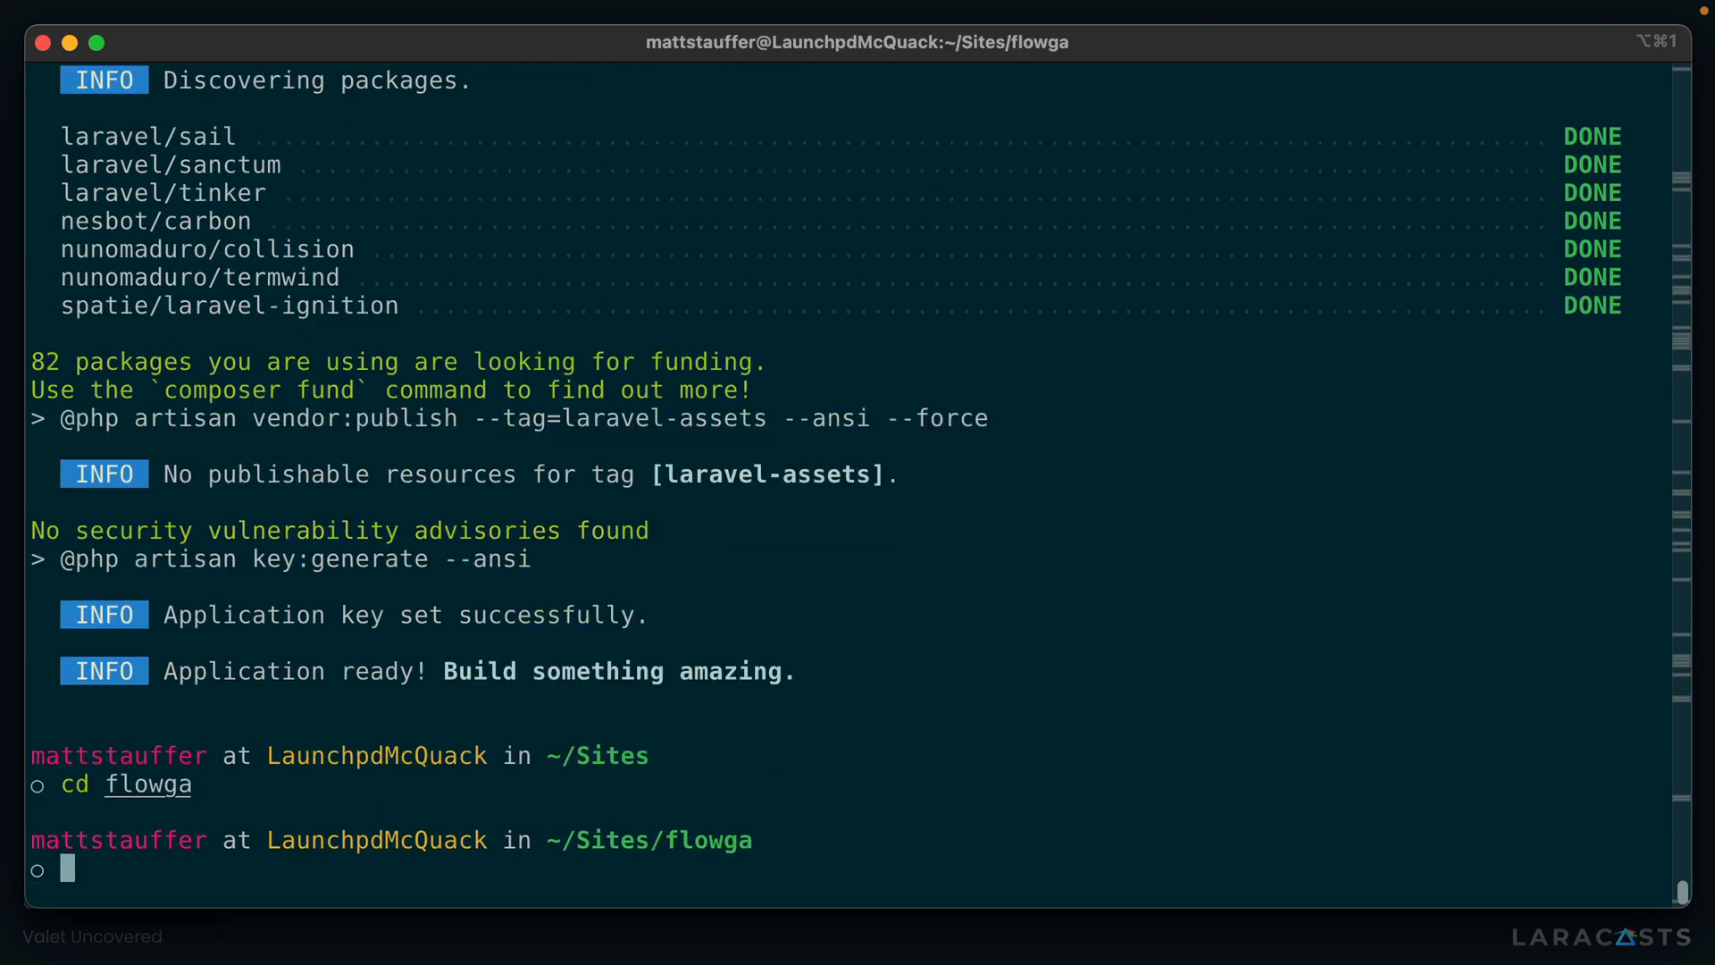
{"action": "type", "text": "ls -al"}
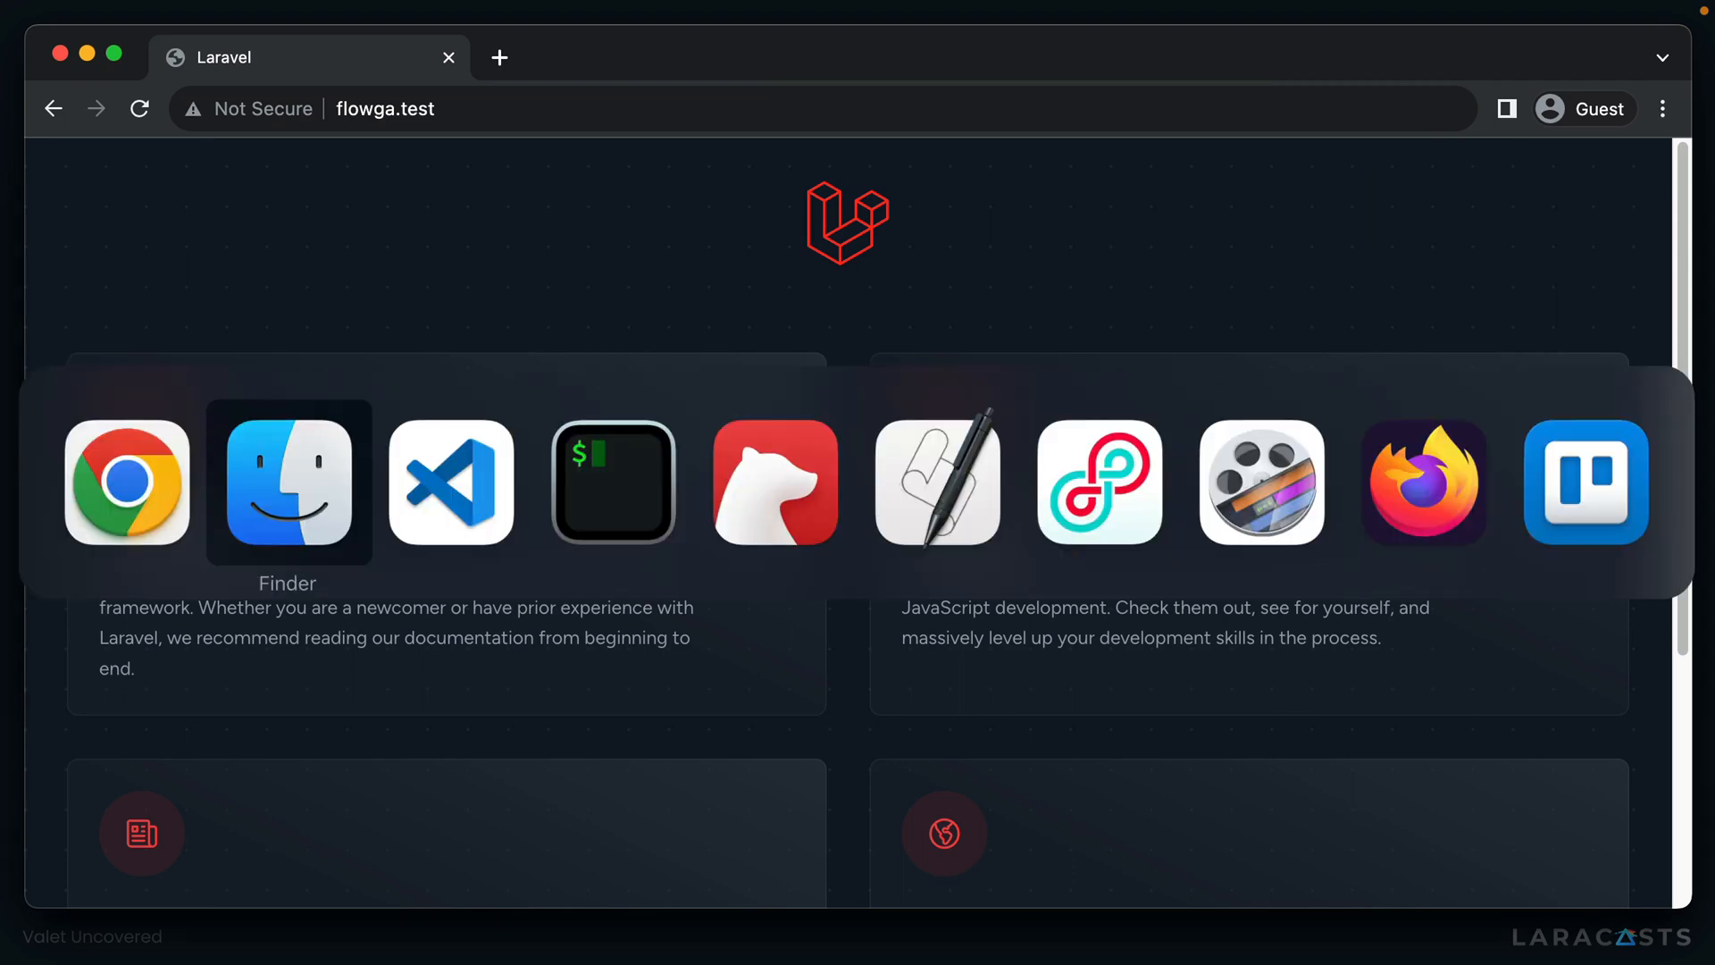
Step: Load flowga.test in Chrome showing the default Laravel welcome page
{"action": "left_click", "coordinate": [287, 482]}
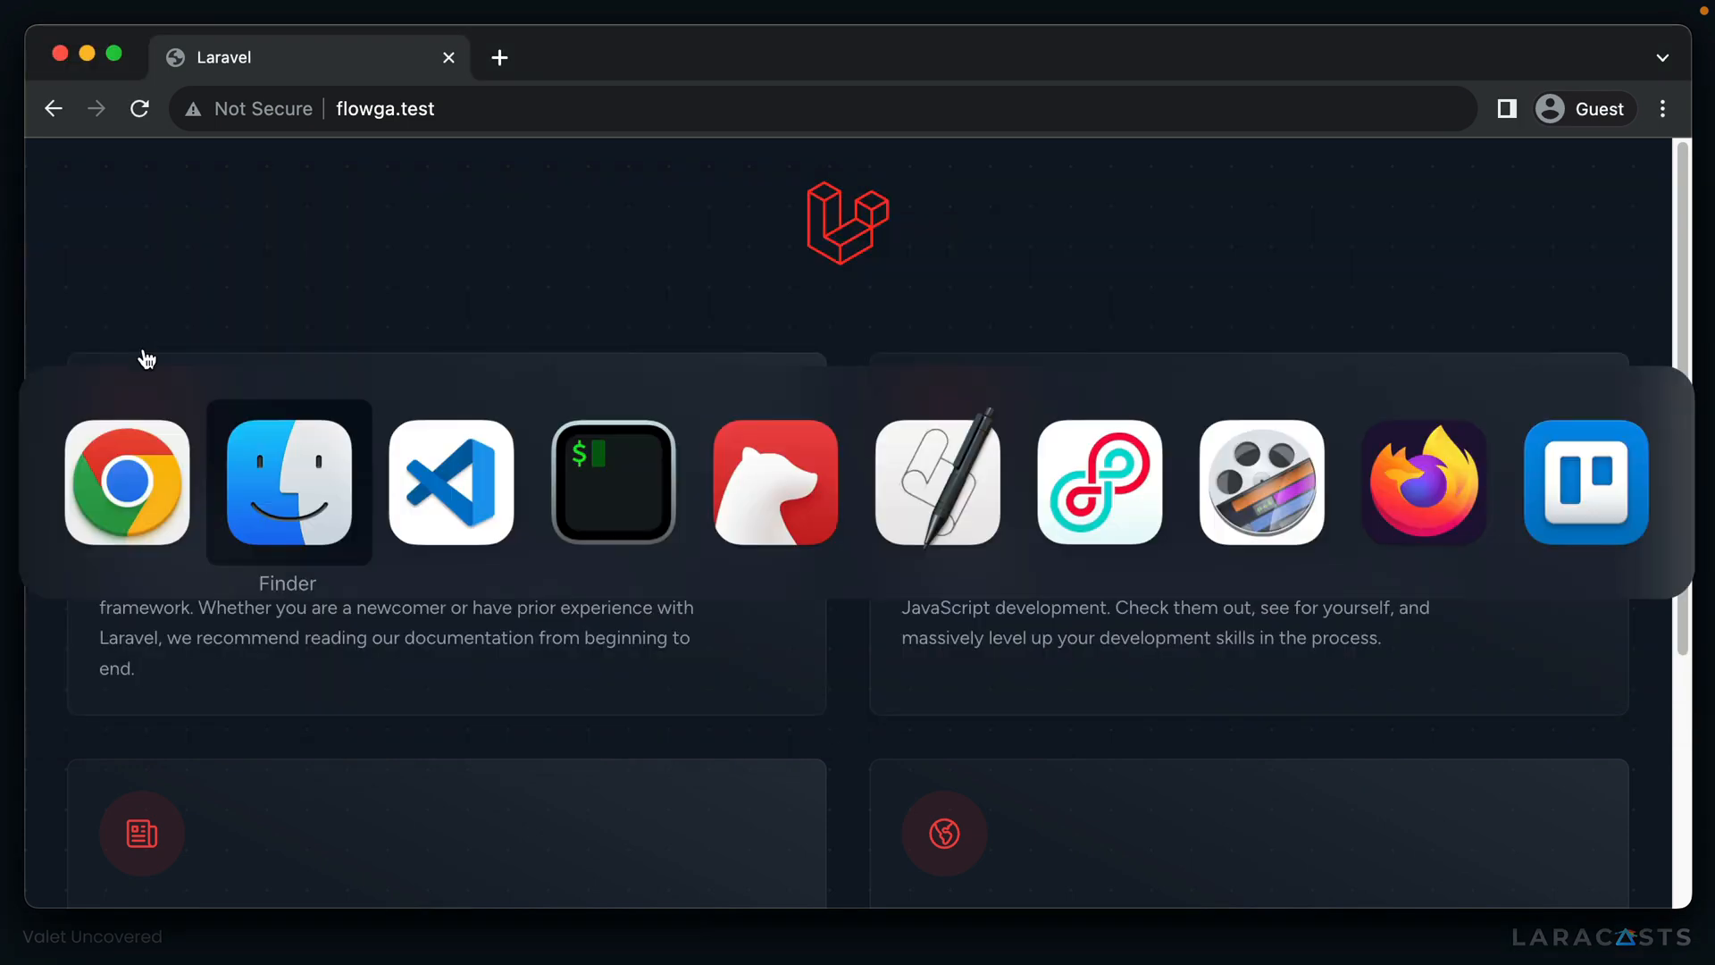
Step: In welcome.blade.php, replace the logo svg with <img src="/goat-yoga.jpg" width="400px">
{"action": "left_click", "coordinate": [452, 482]}
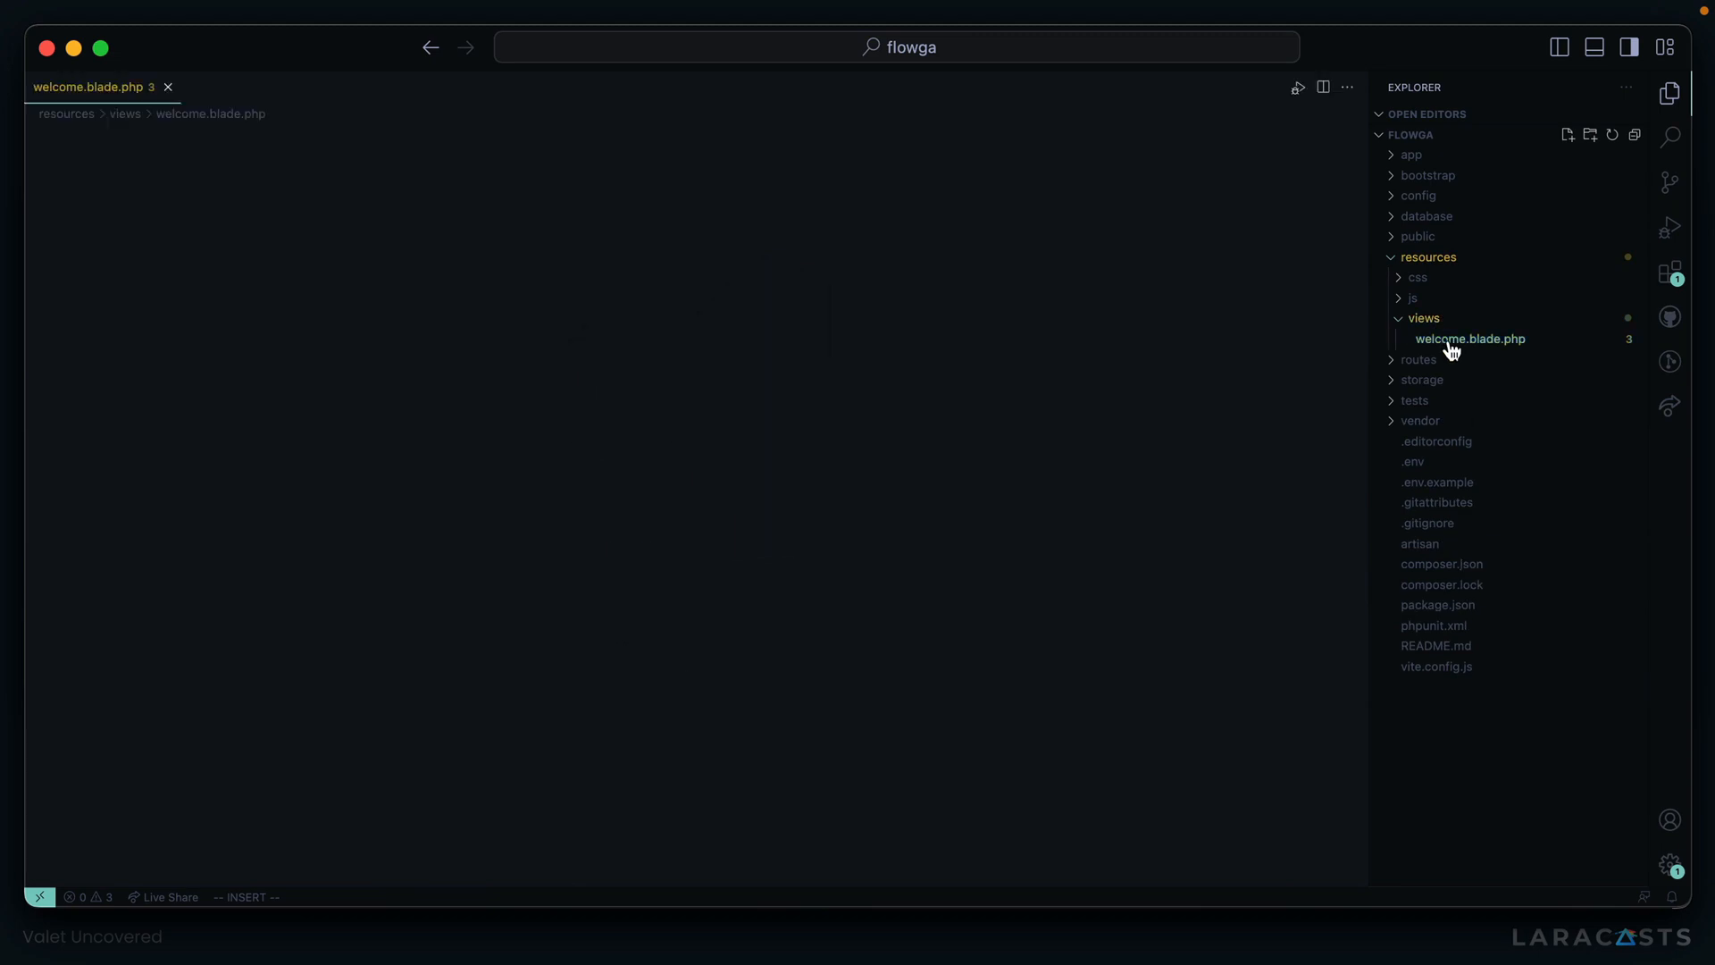
{"action": "left_click", "coordinate": [1468, 340]}
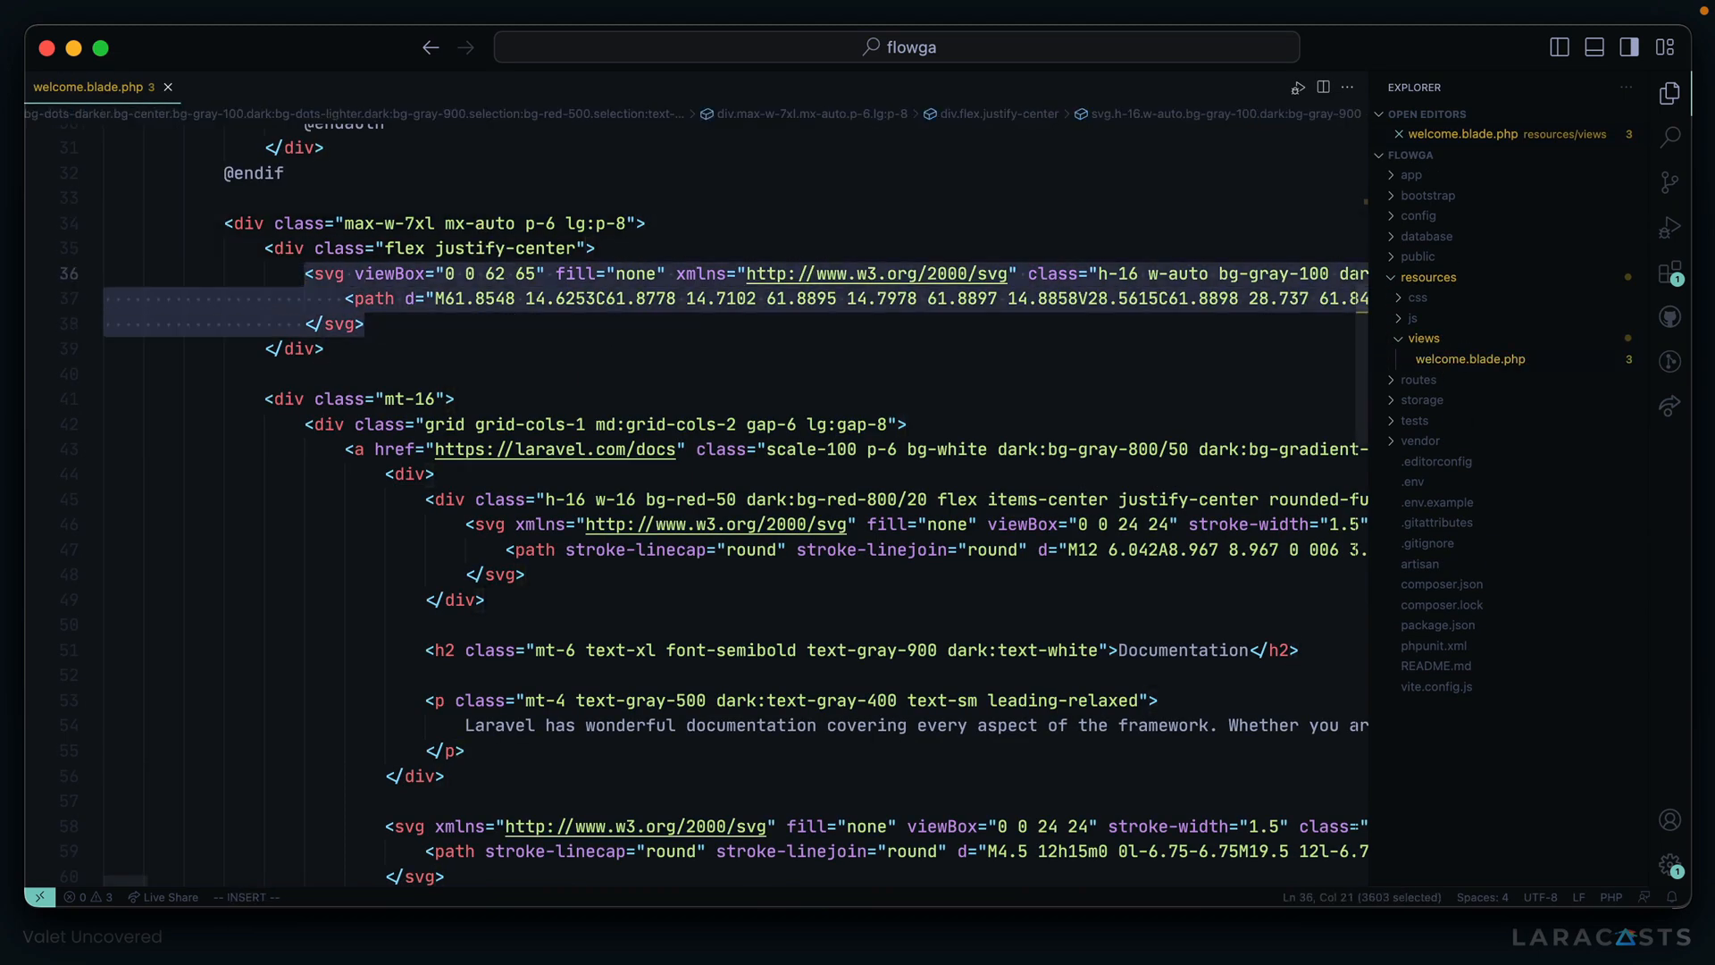
{"action": "type", "text": "<img src=\""}
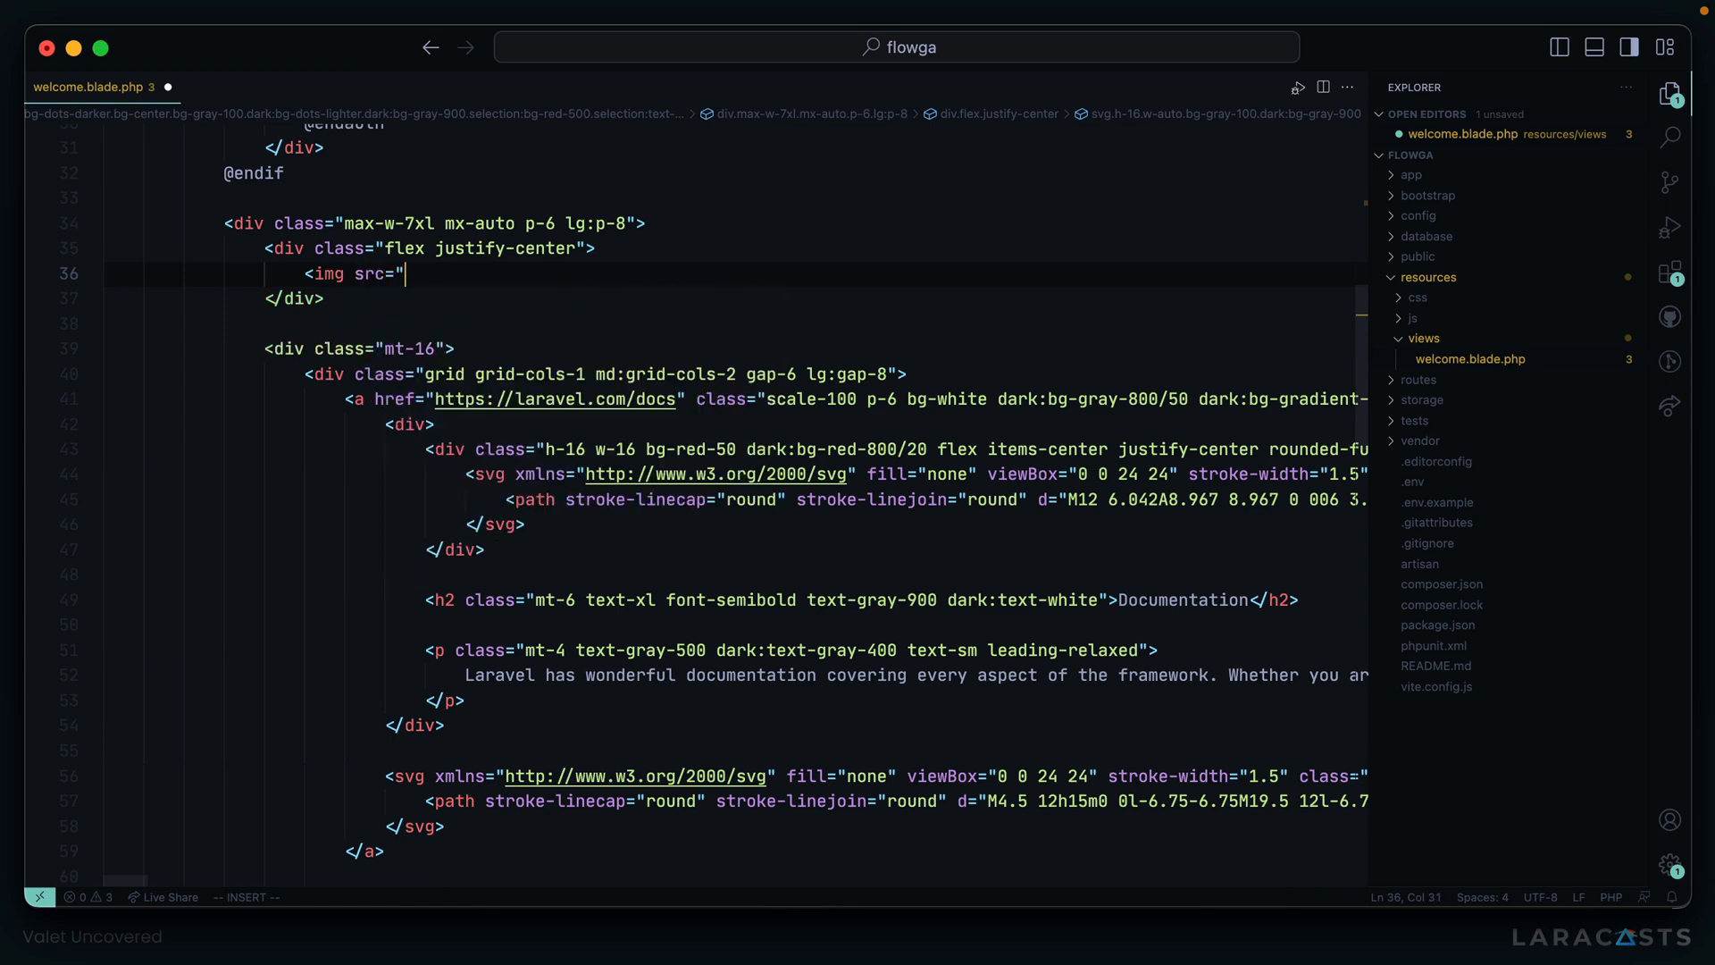
{"action": "type", "text": "/goat-yoga.jpg\""}
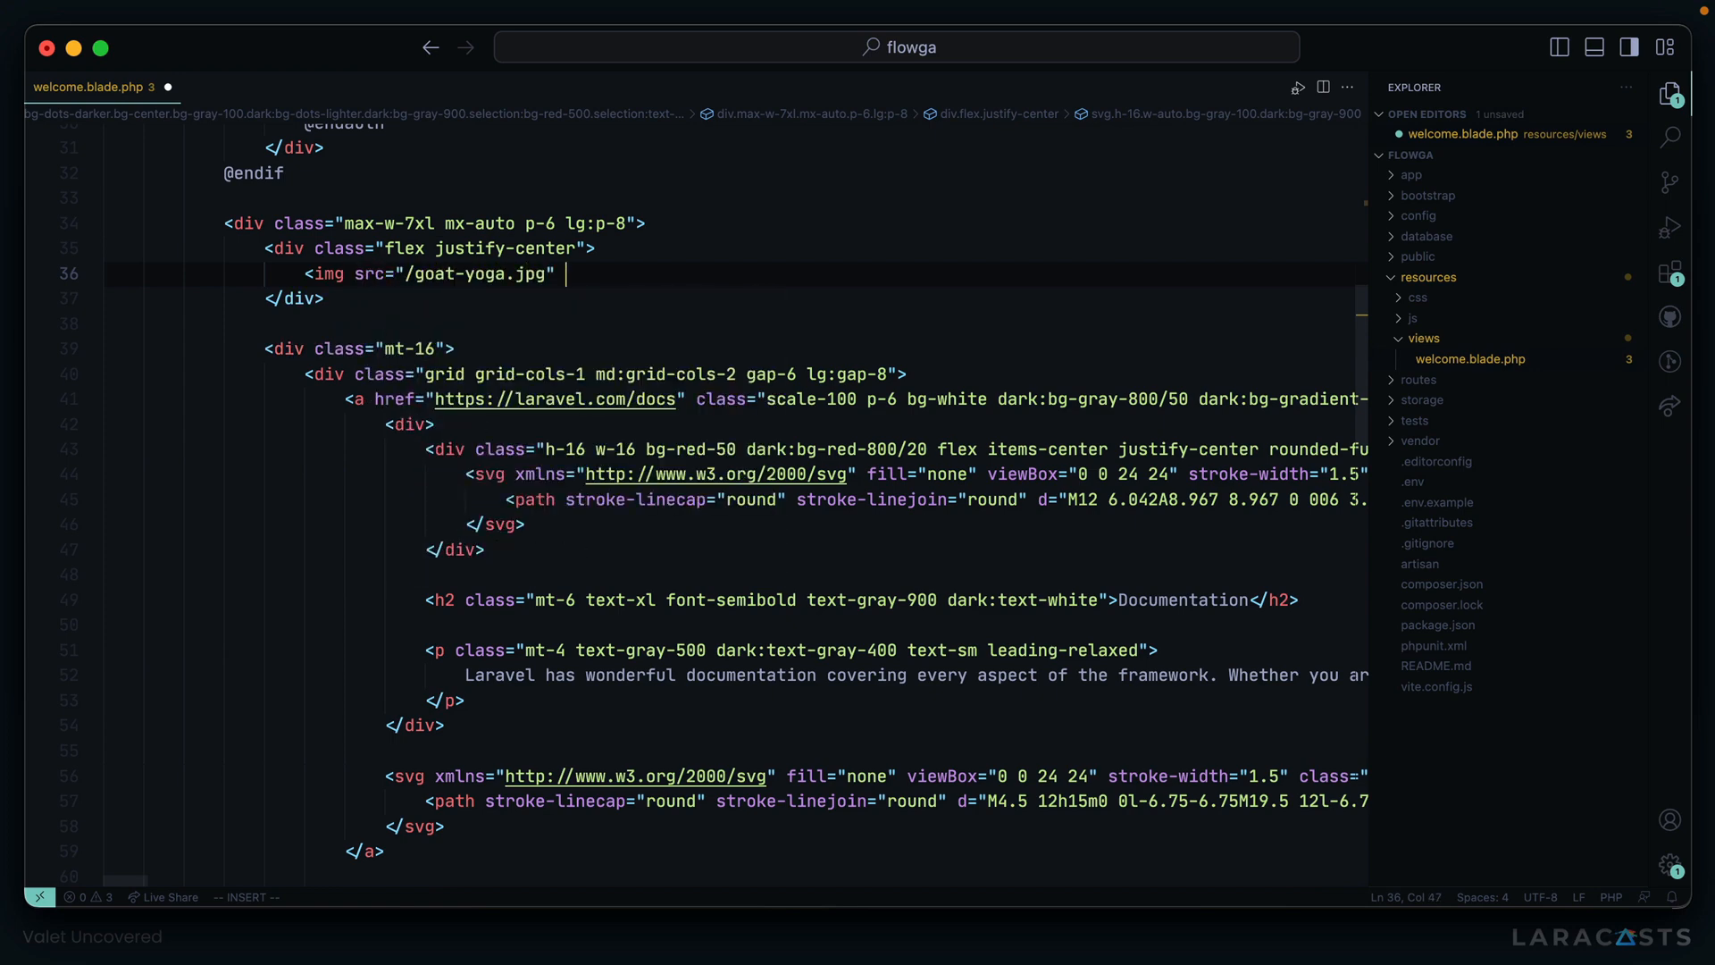
{"action": "type", "text": "width=\"400p"}
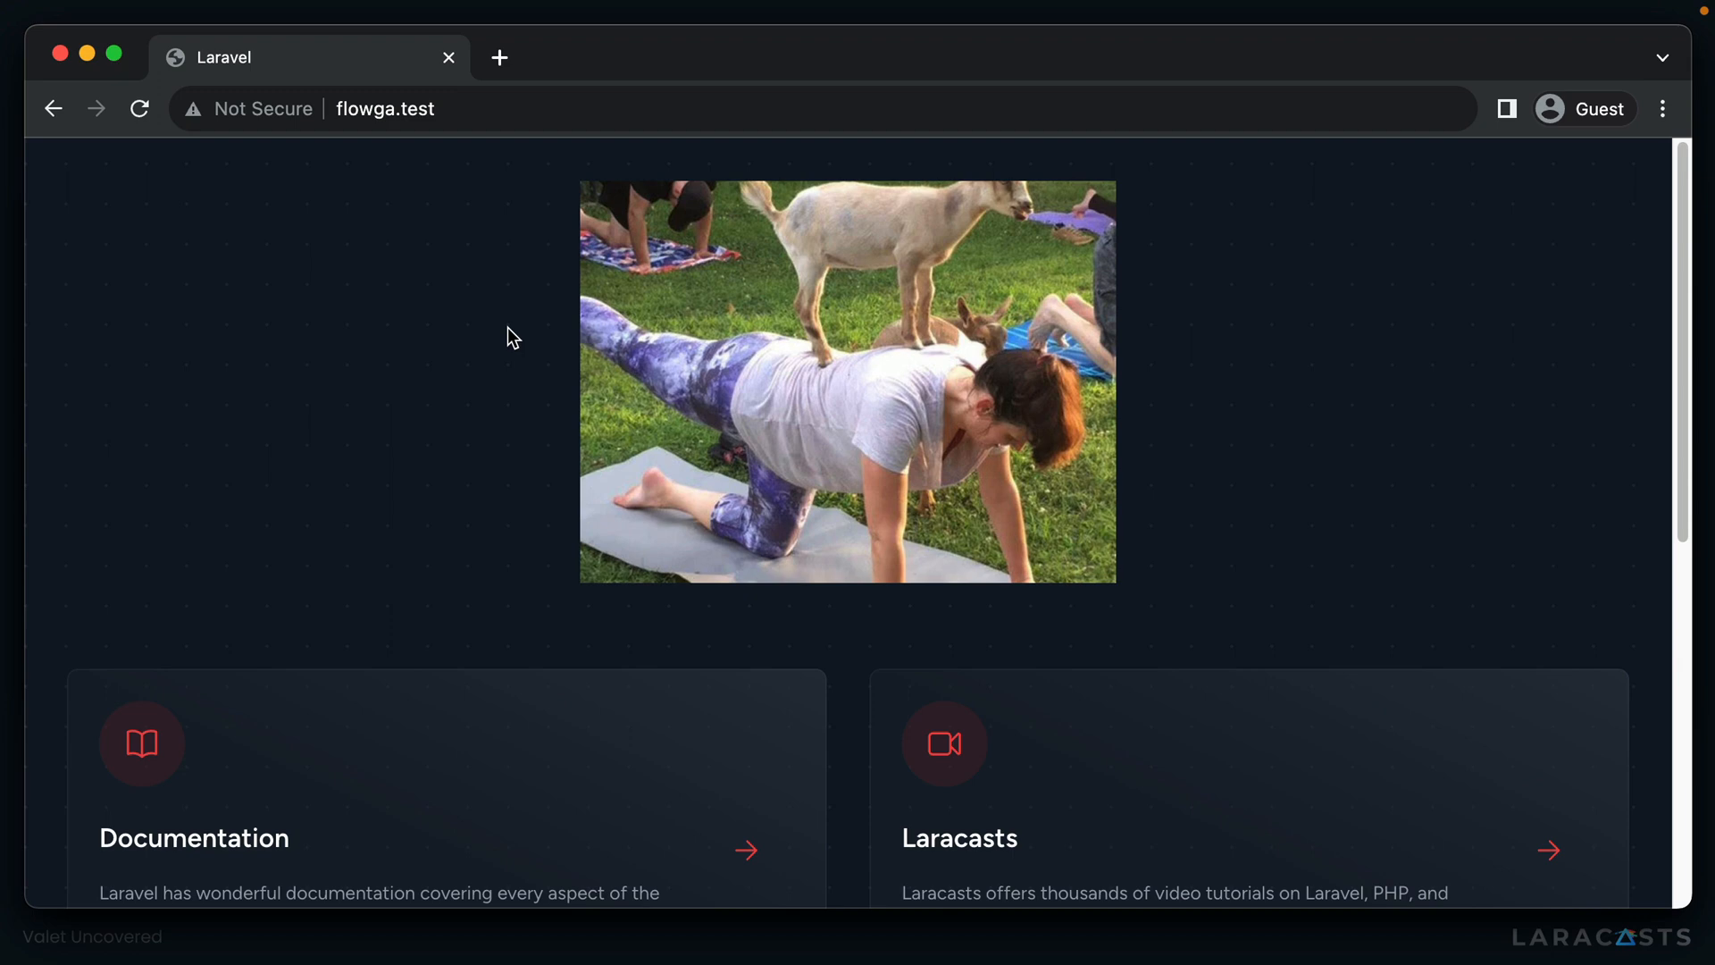
{"action": "mouse_move", "coordinate": [535, 264]}
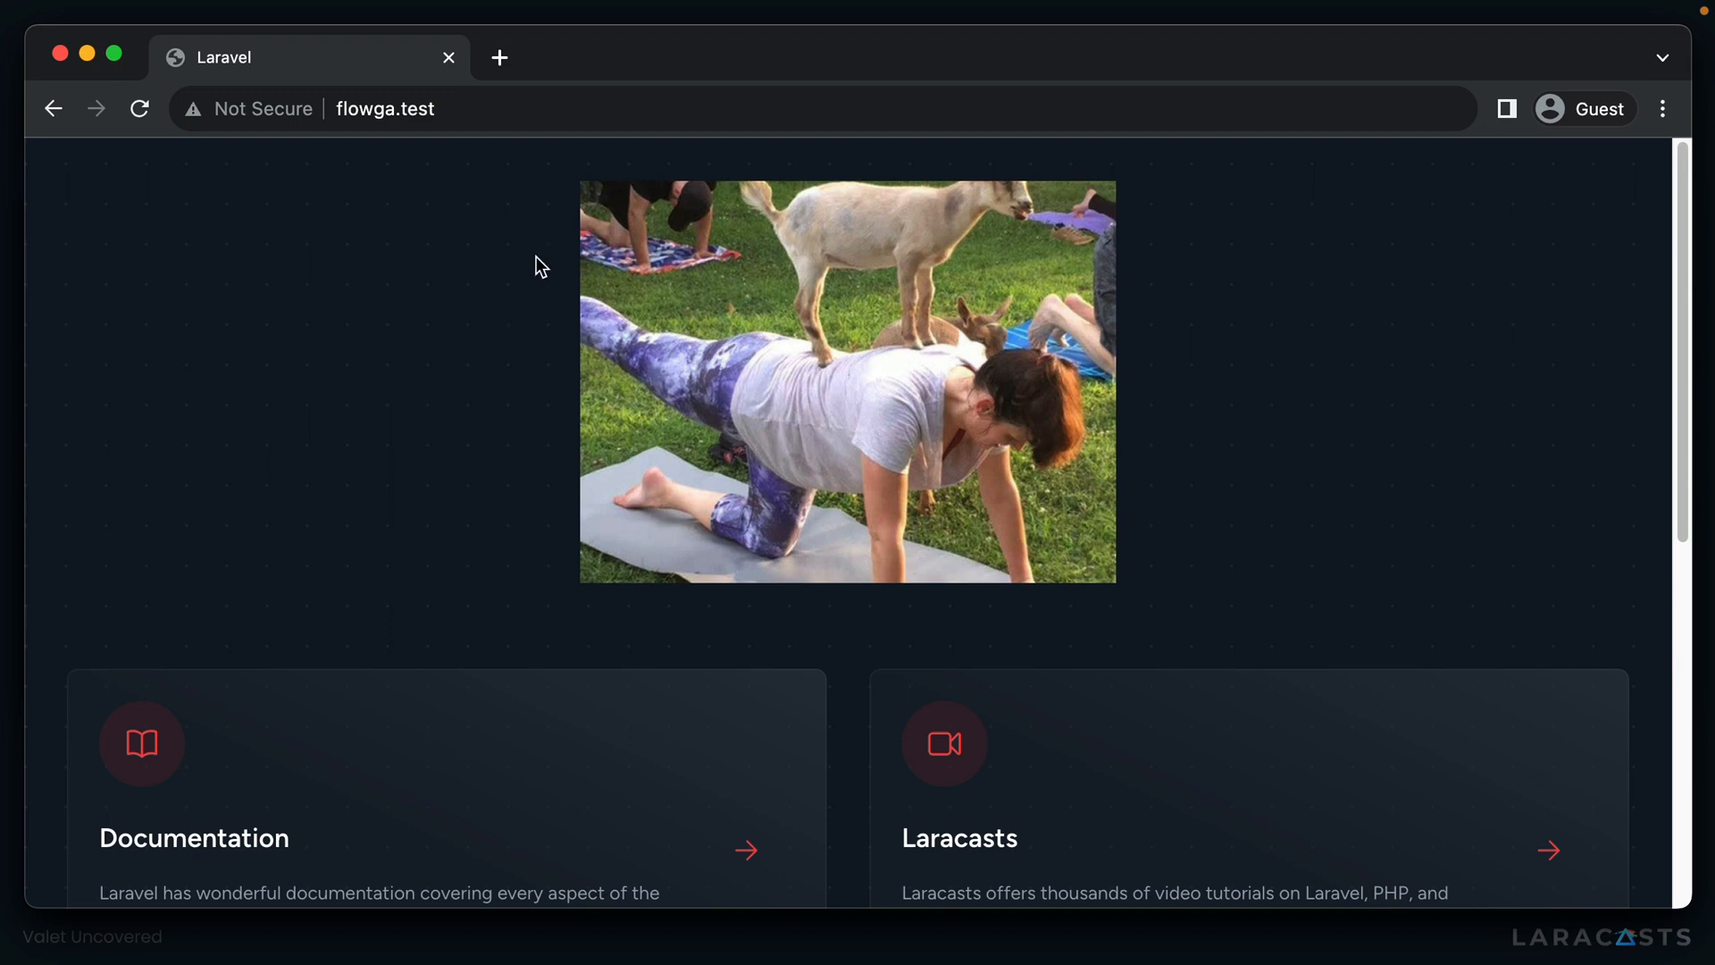
{"action": "mouse_move", "coordinate": [482, 379]}
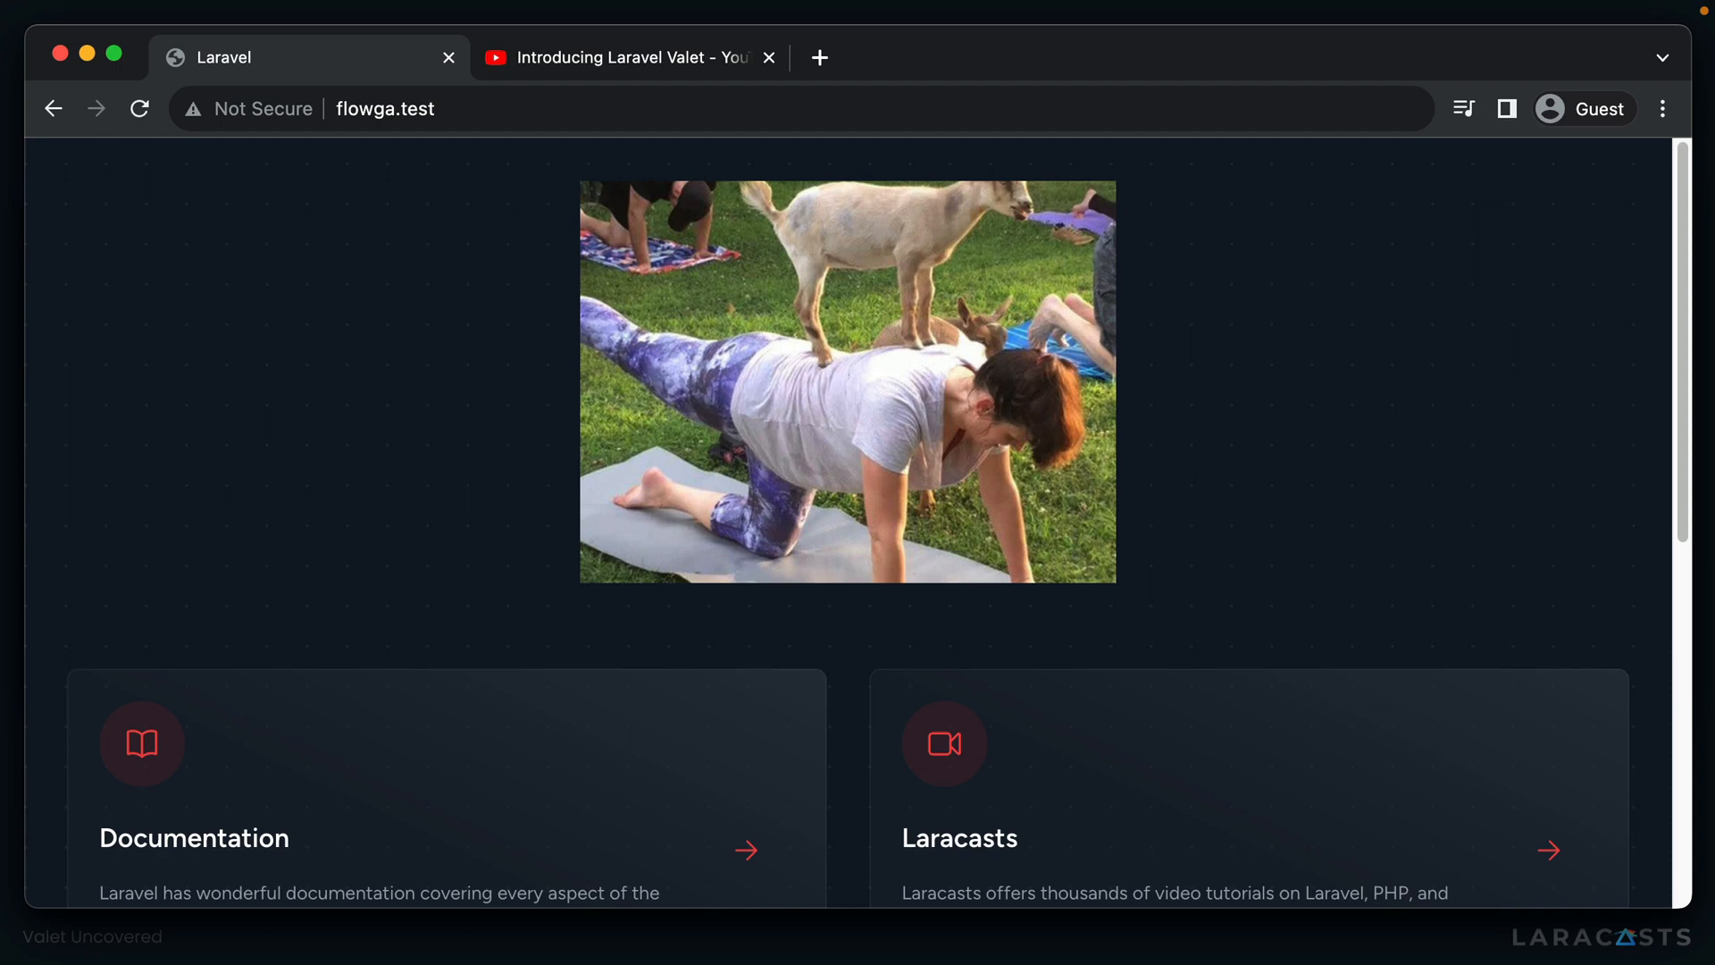
Step: Bring forward the 'Introducing Laravel Valet' YouTube video in Chrome
{"action": "left_click", "coordinate": [620, 58]}
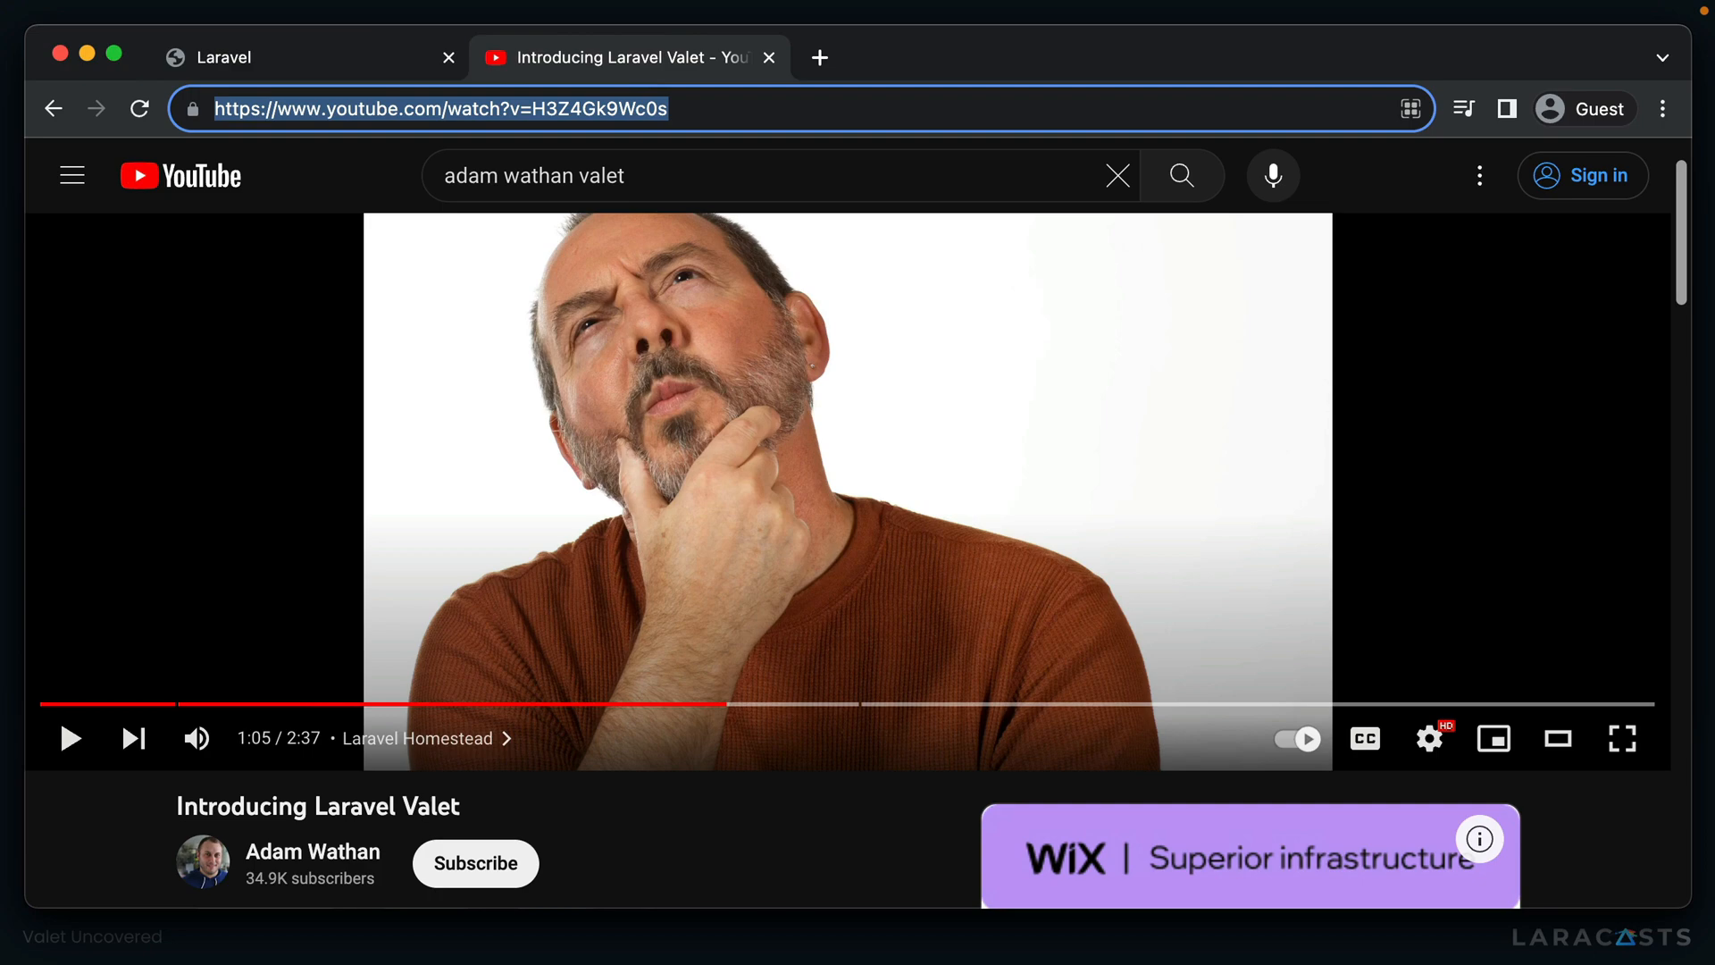